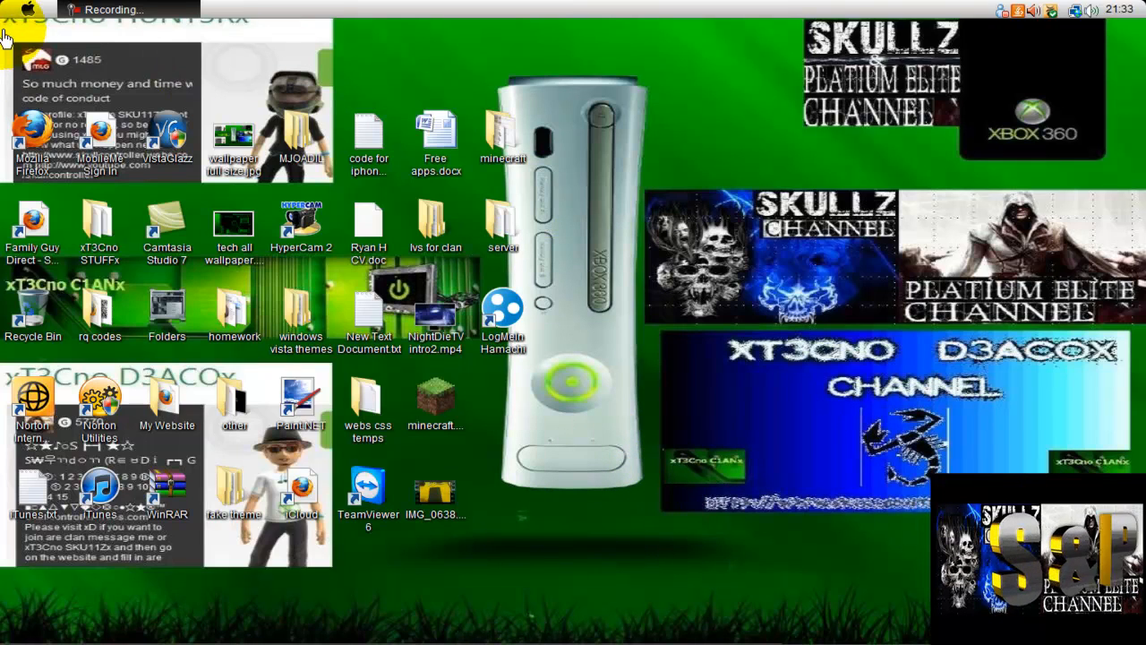
{"action": "mouse_move", "coordinate": [655, 242]}
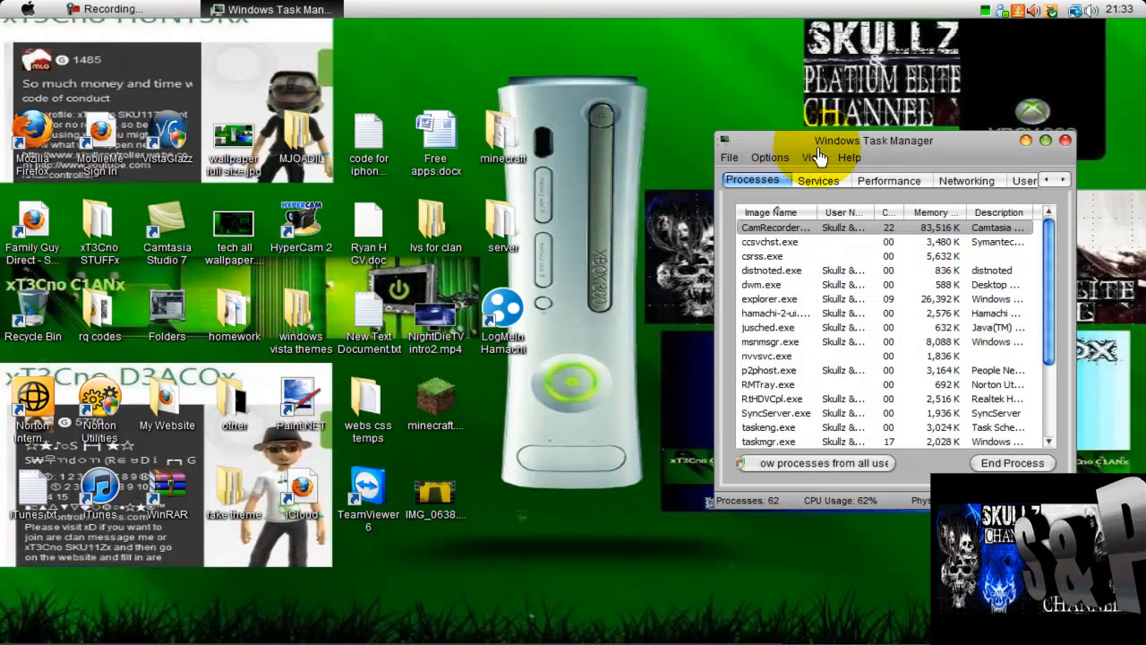
- Review the Services list and the Processes list (selecting mnmsrvc.exe), then close Task Manager
{"action": "left_click", "coordinate": [718, 156]}
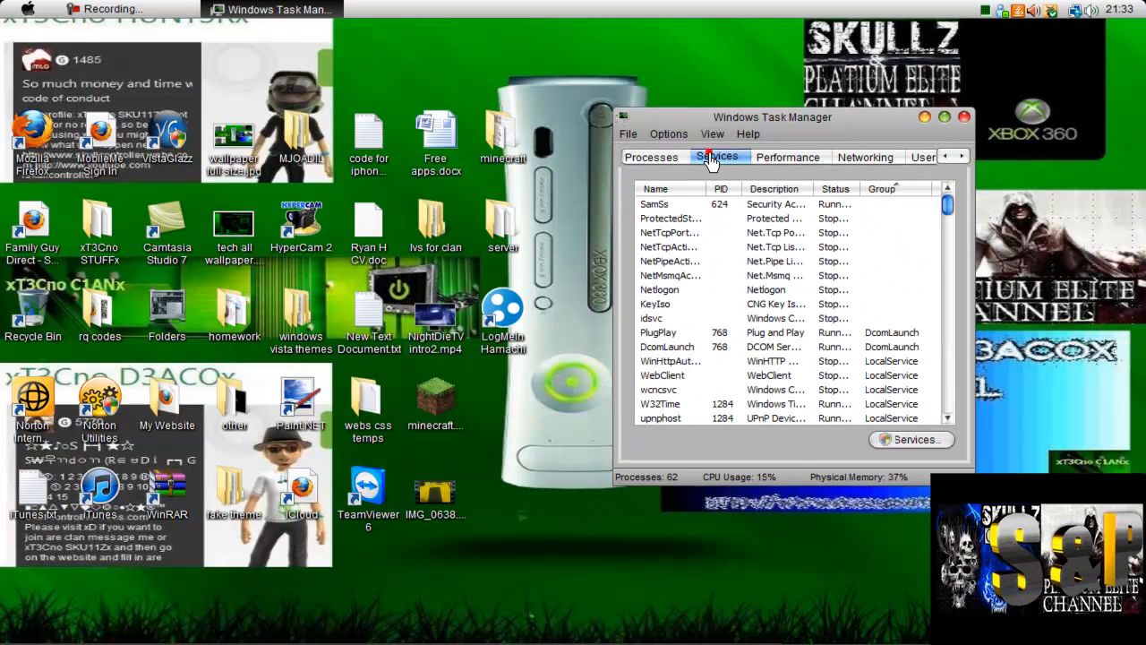
{"action": "left_click", "coordinate": [652, 158]}
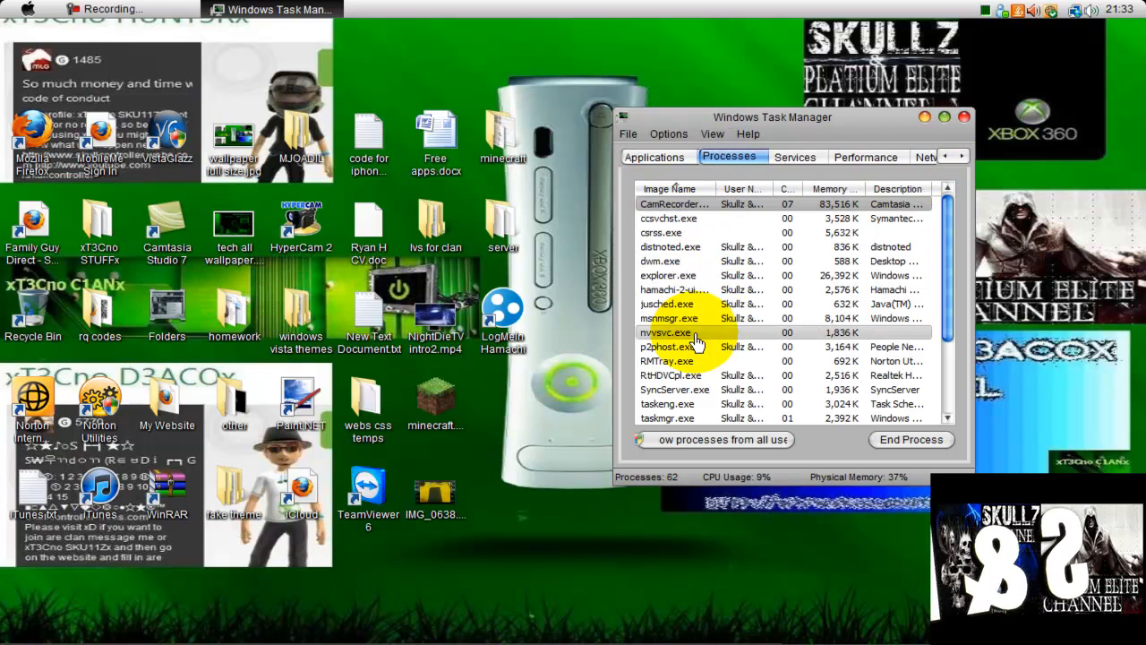
{"action": "left_click", "coordinate": [675, 319]}
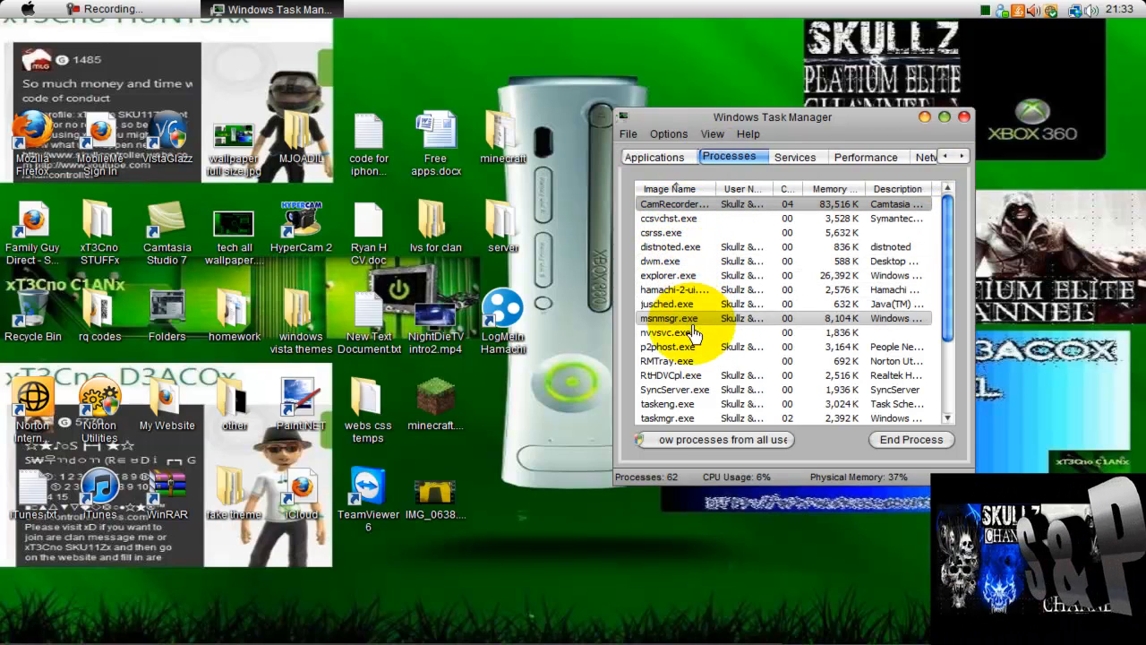
{"action": "left_click", "coordinate": [673, 331]}
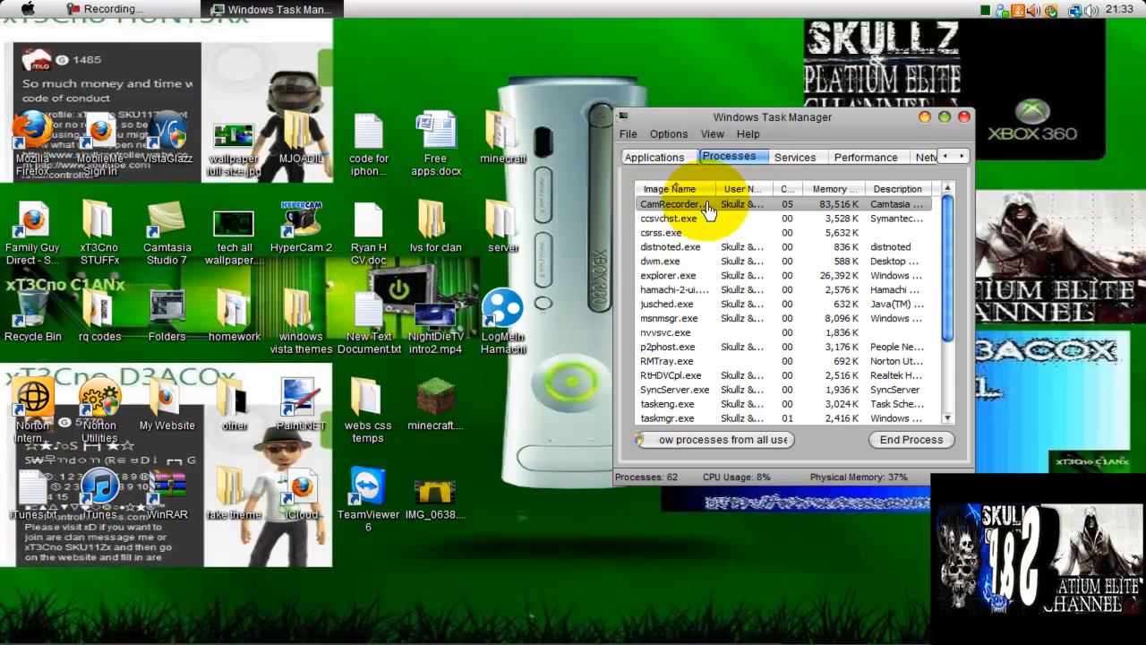
{"action": "scroll", "scroll_direction": "down", "scroll_amount": 3}
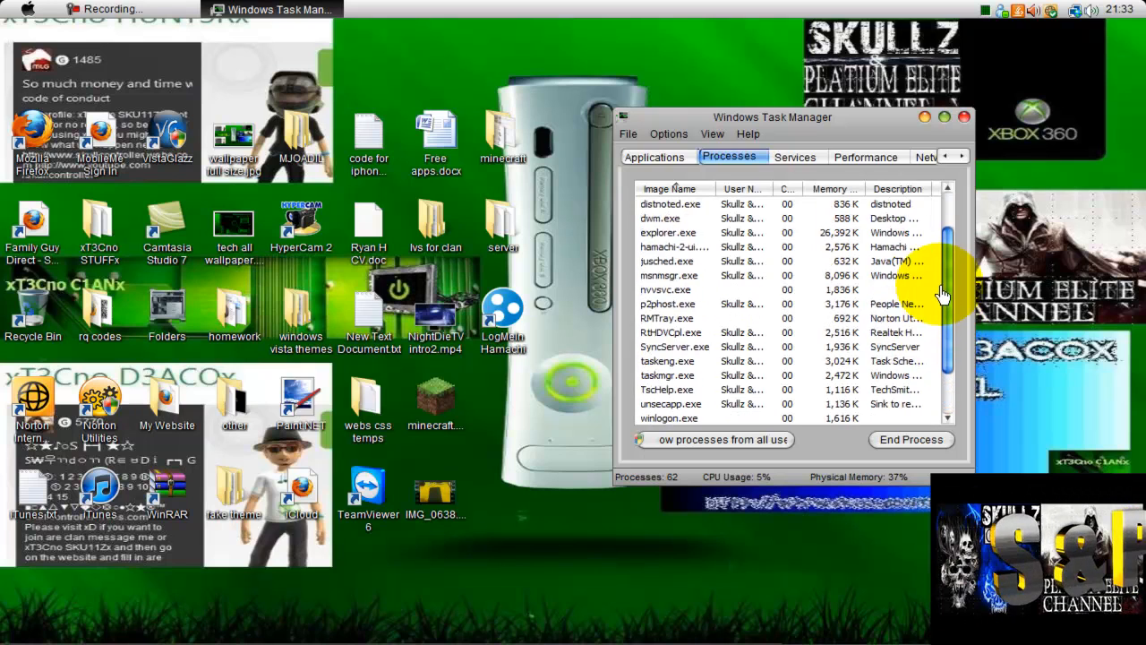
{"action": "left_click", "coordinate": [964, 116]}
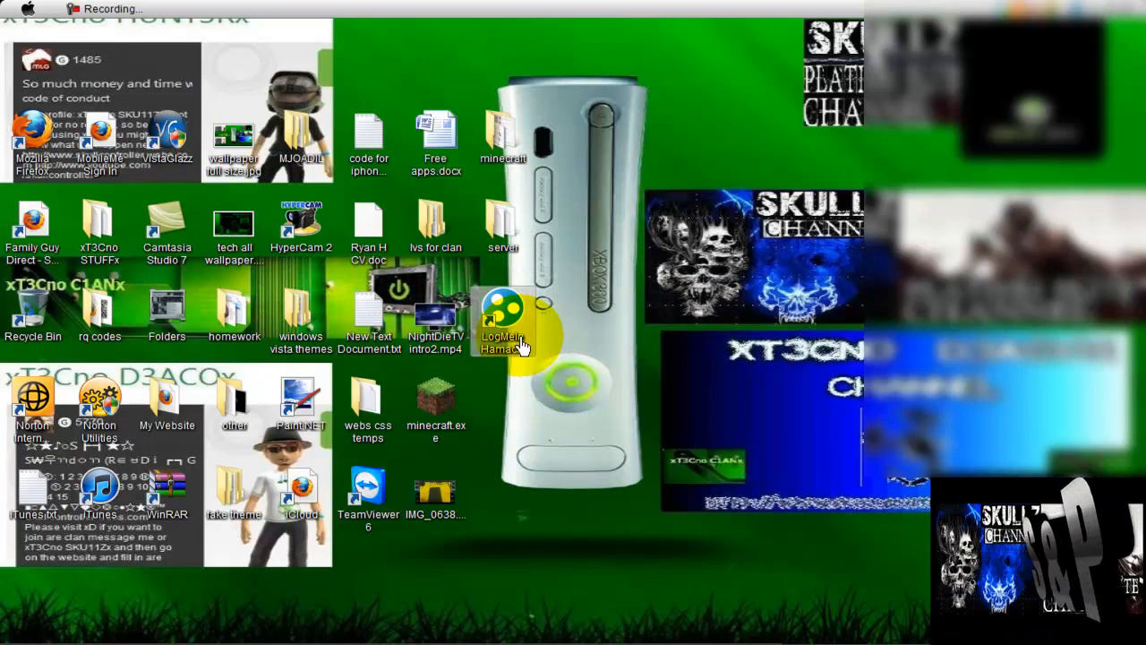
- Start LogMeIn Hamachi, then launch Minecraft_Server.exe from the server folder
{"action": "double_click", "coordinate": [502, 314]}
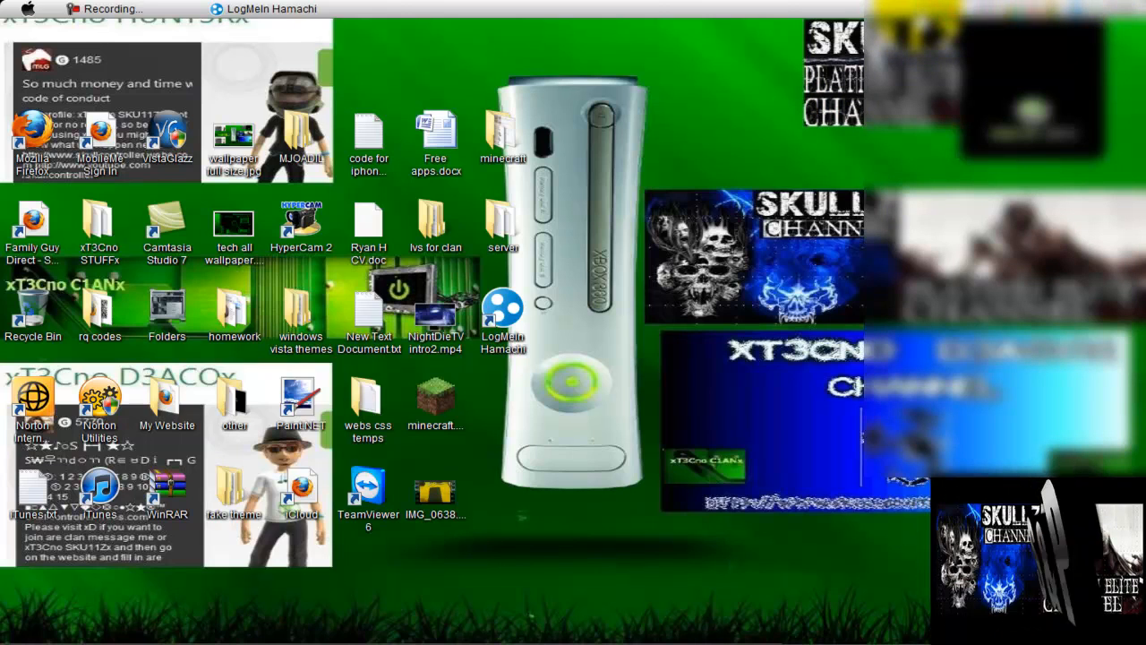
{"action": "mouse_move", "coordinate": [308, 32]}
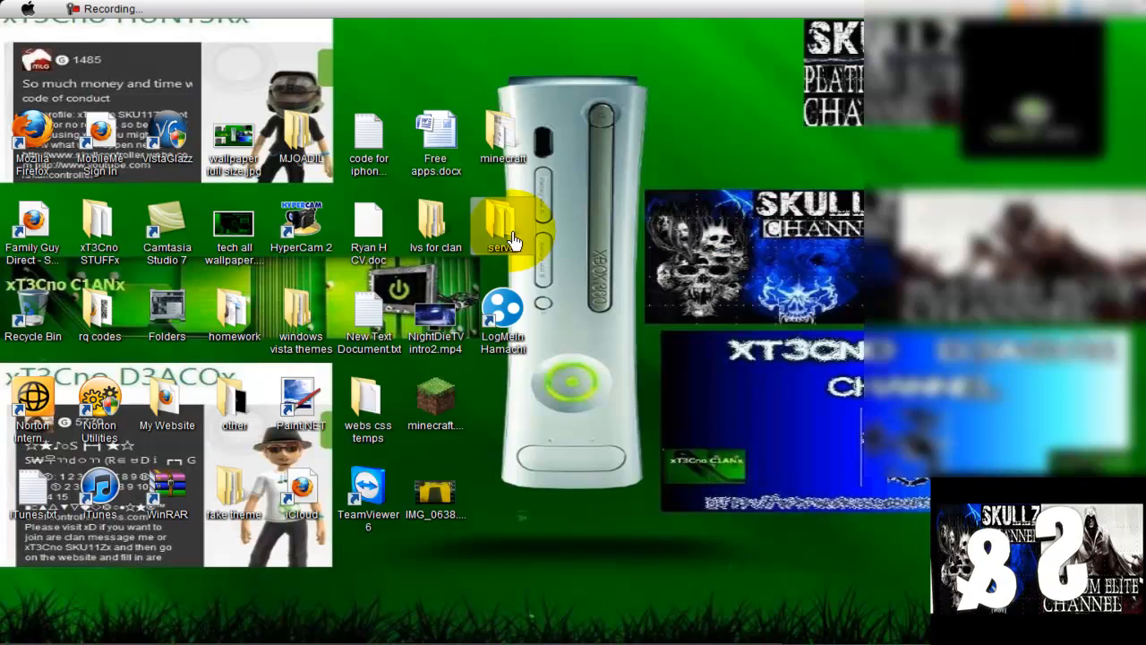
{"action": "double_click", "coordinate": [503, 224]}
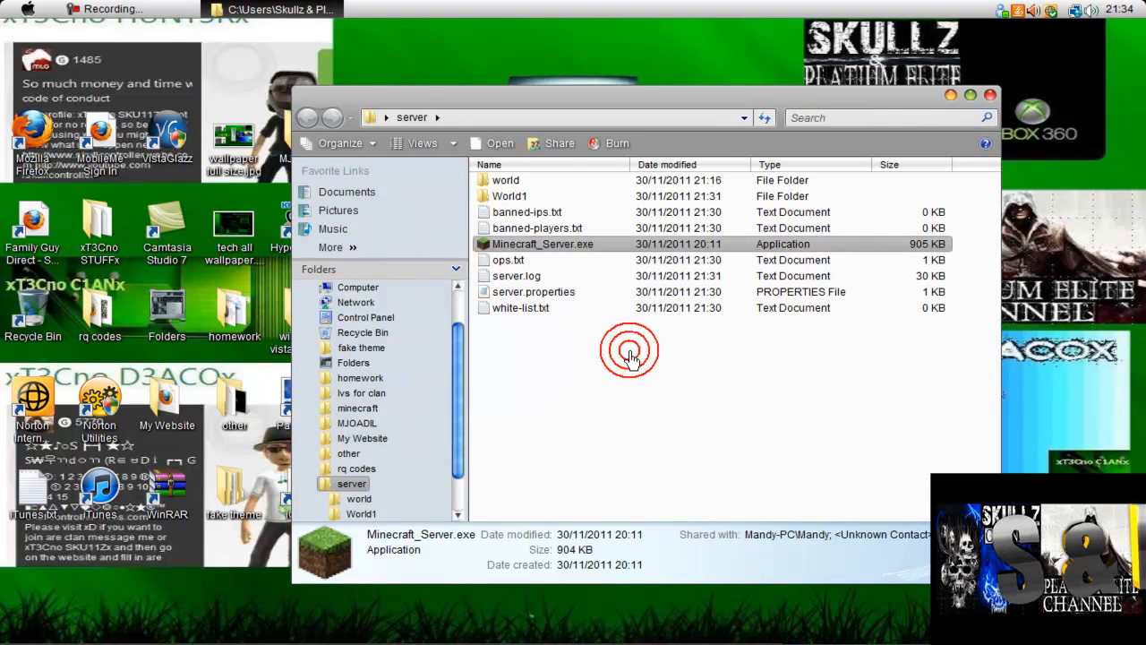
{"action": "double_click", "coordinate": [543, 243]}
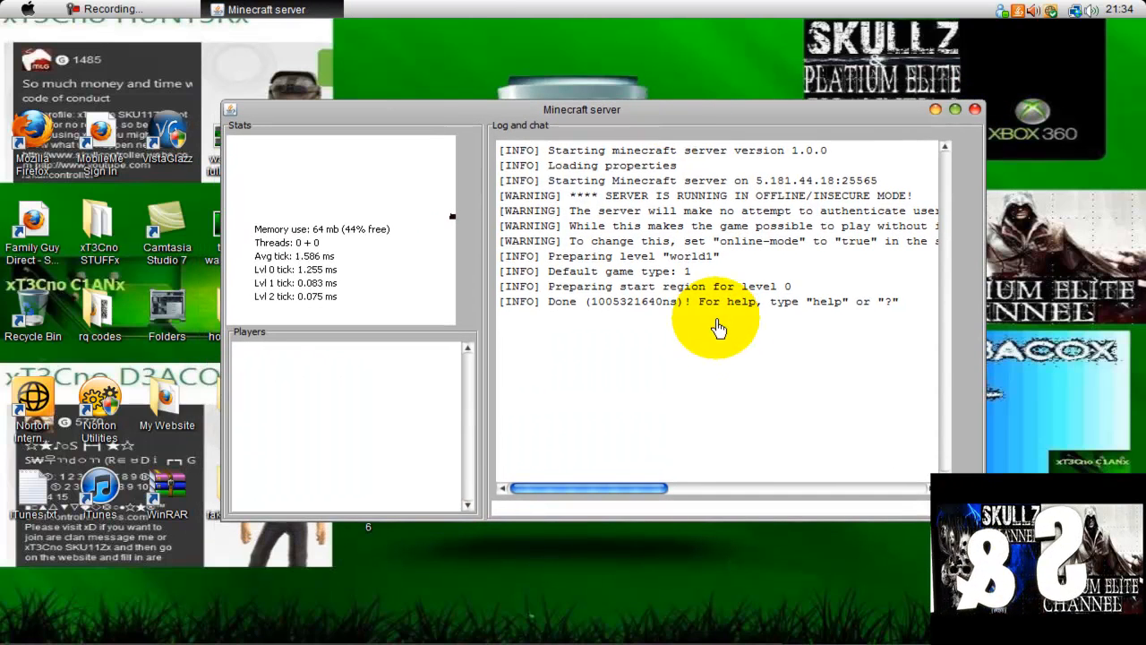
- Run the help command in the server console to list admin commands, then minimise the window
{"action": "left_click", "coordinate": [602, 506]}
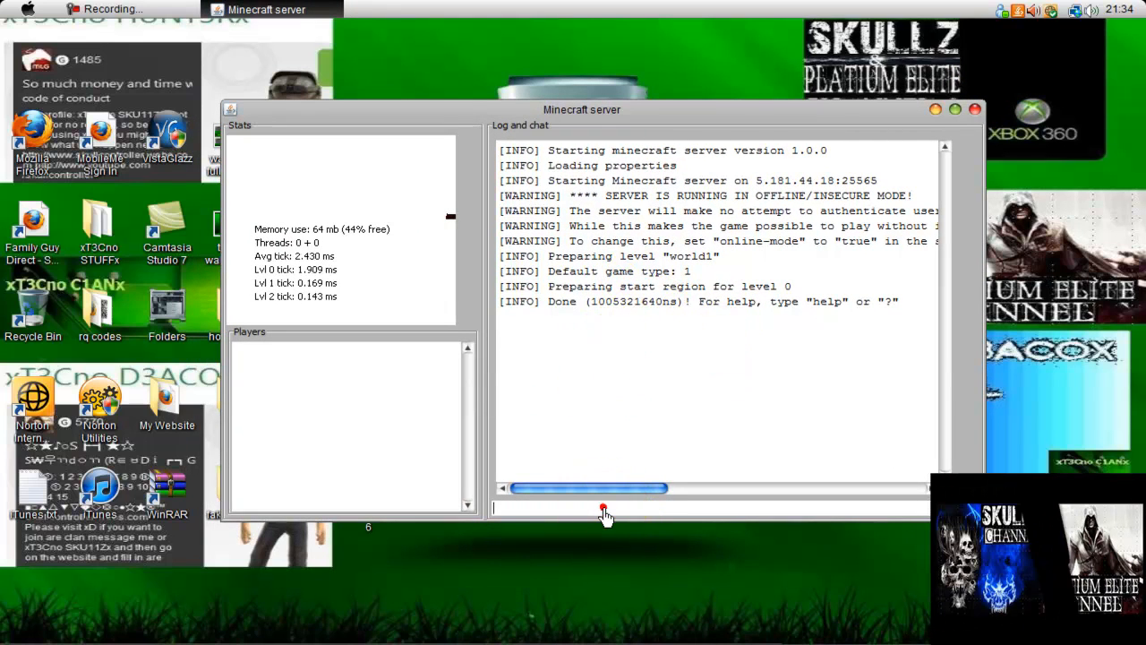
{"action": "type", "text": "h"}
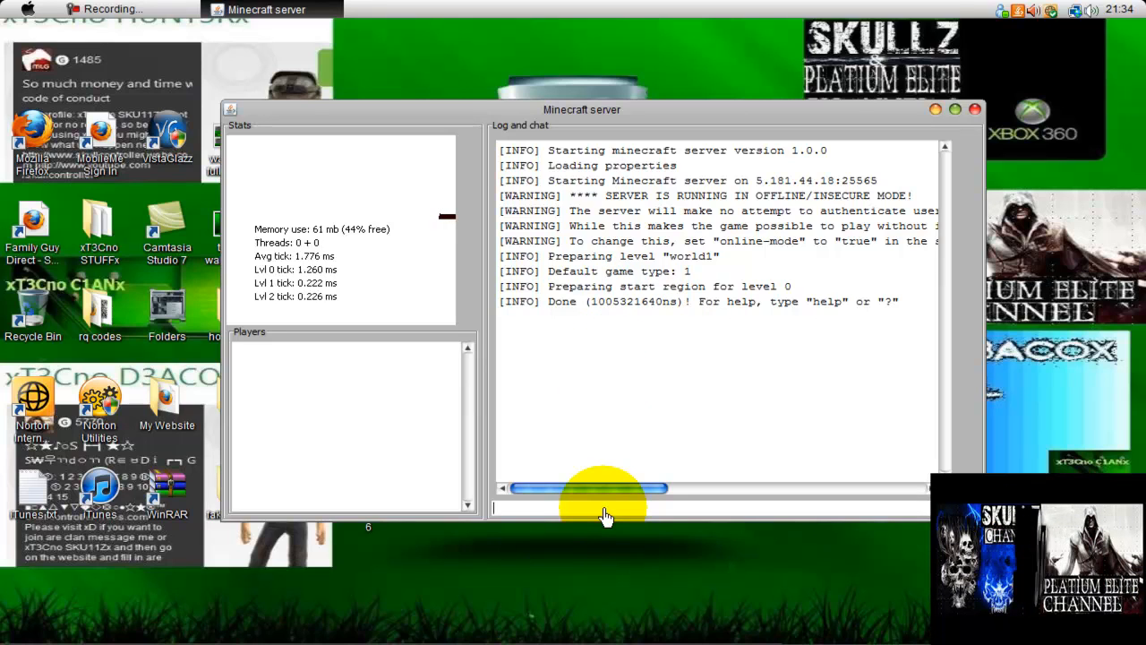
{"action": "type", "text": "h"}
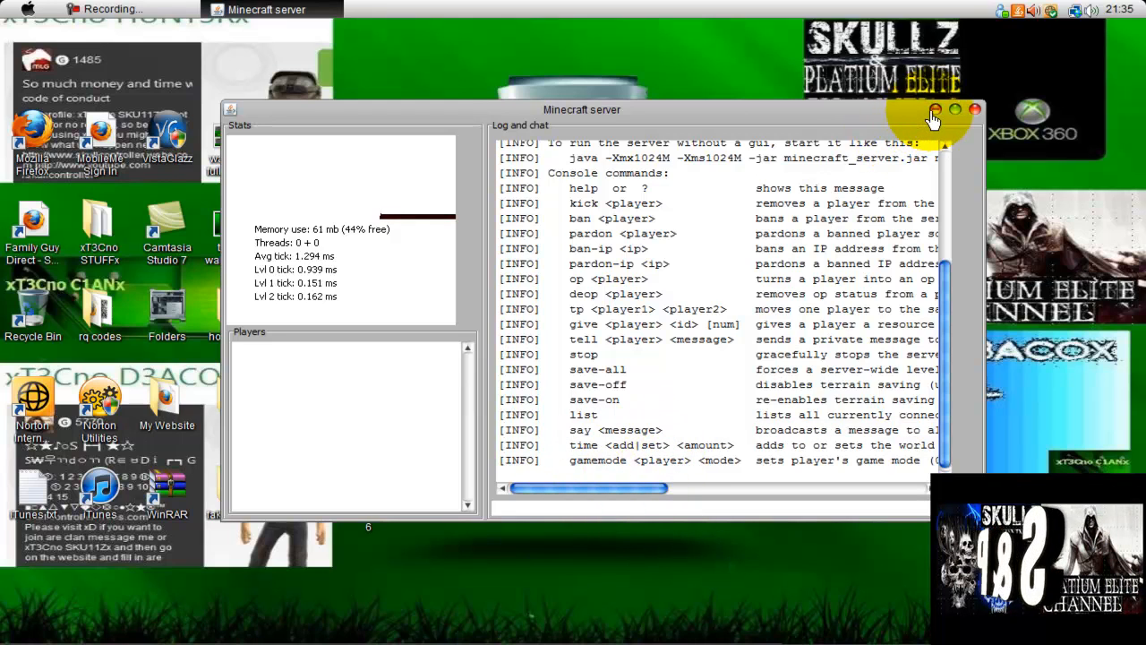
{"action": "left_click", "coordinate": [933, 111]}
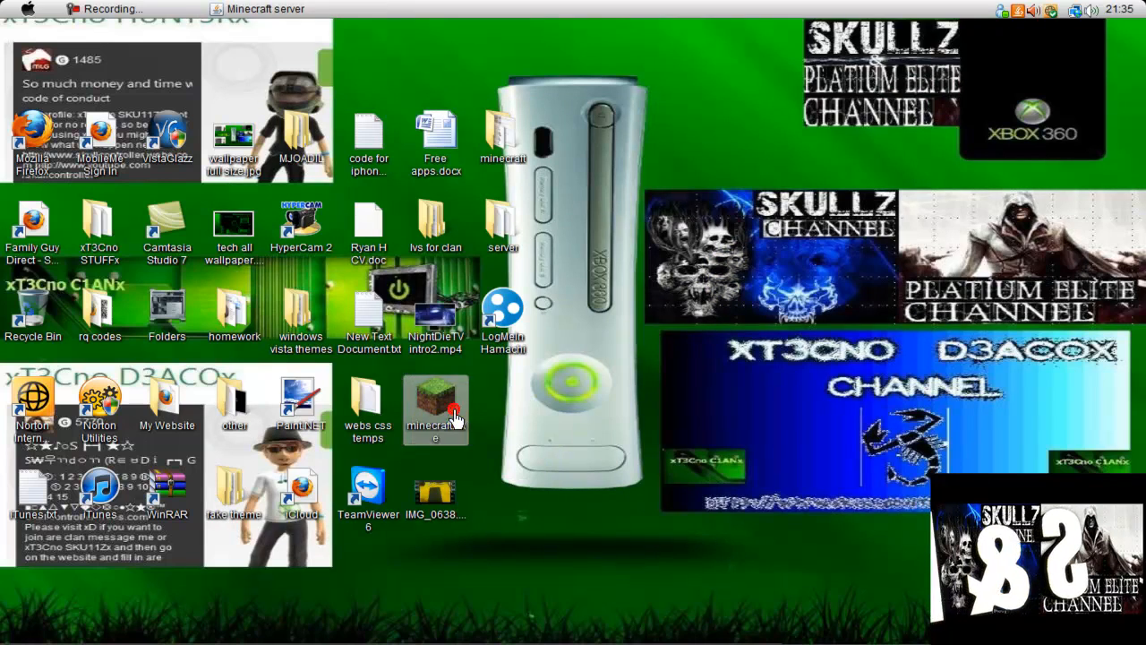
- Launch minecraft.exe, enter the game and join the server through Multiplayer
{"action": "double_click", "coordinate": [435, 408]}
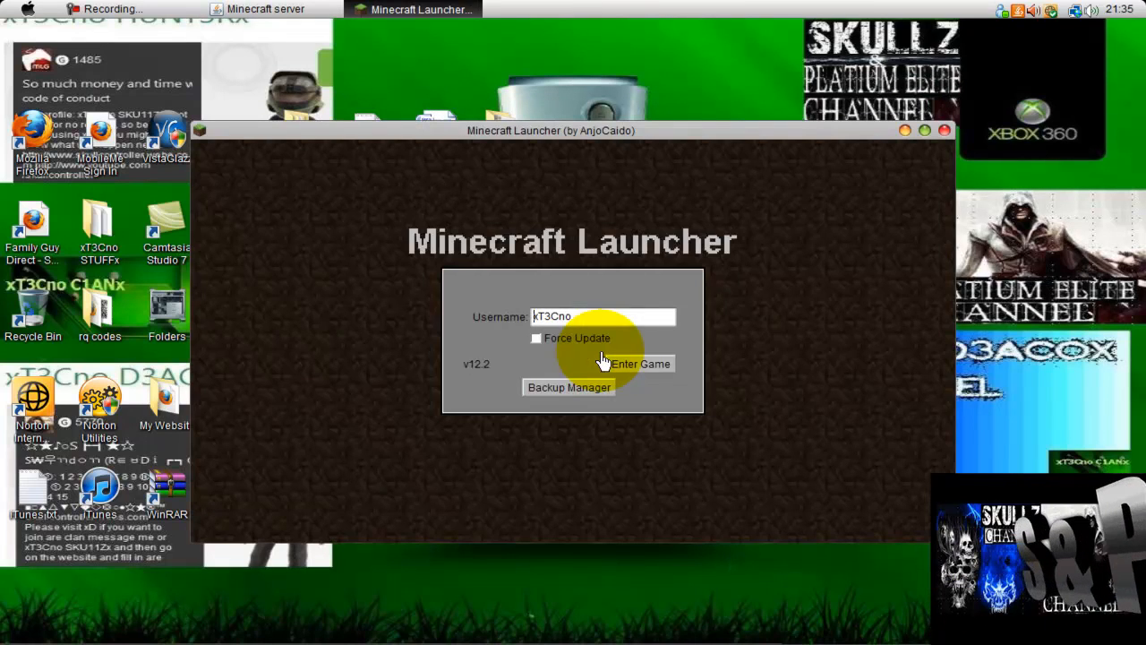
{"action": "left_click", "coordinate": [641, 364]}
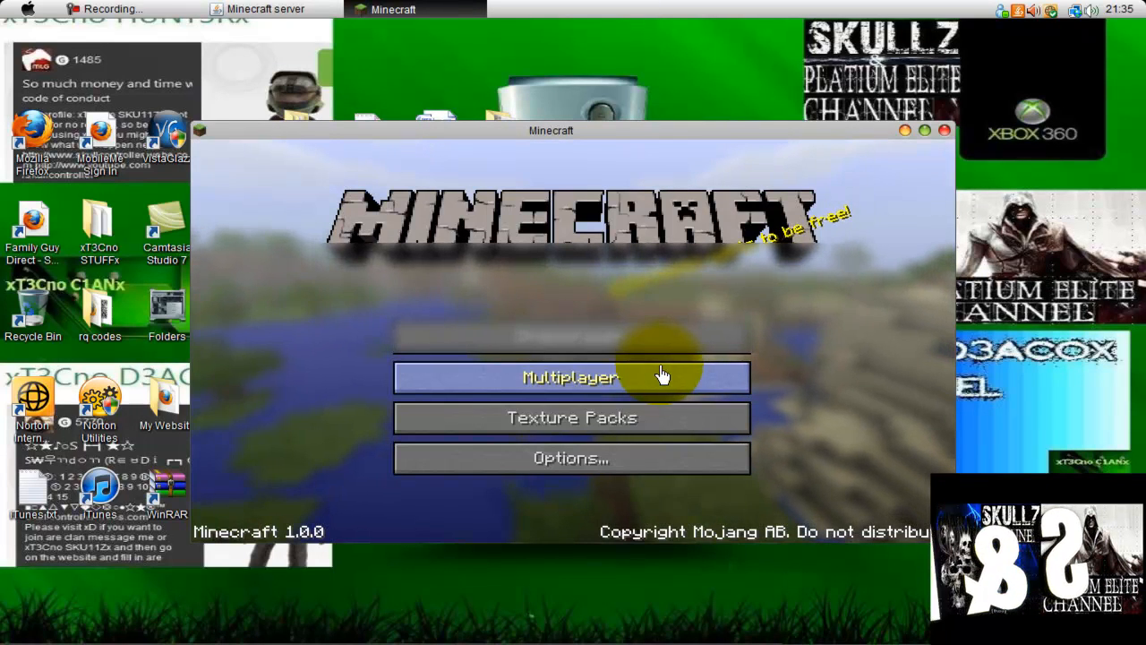
{"action": "left_click", "coordinate": [569, 376]}
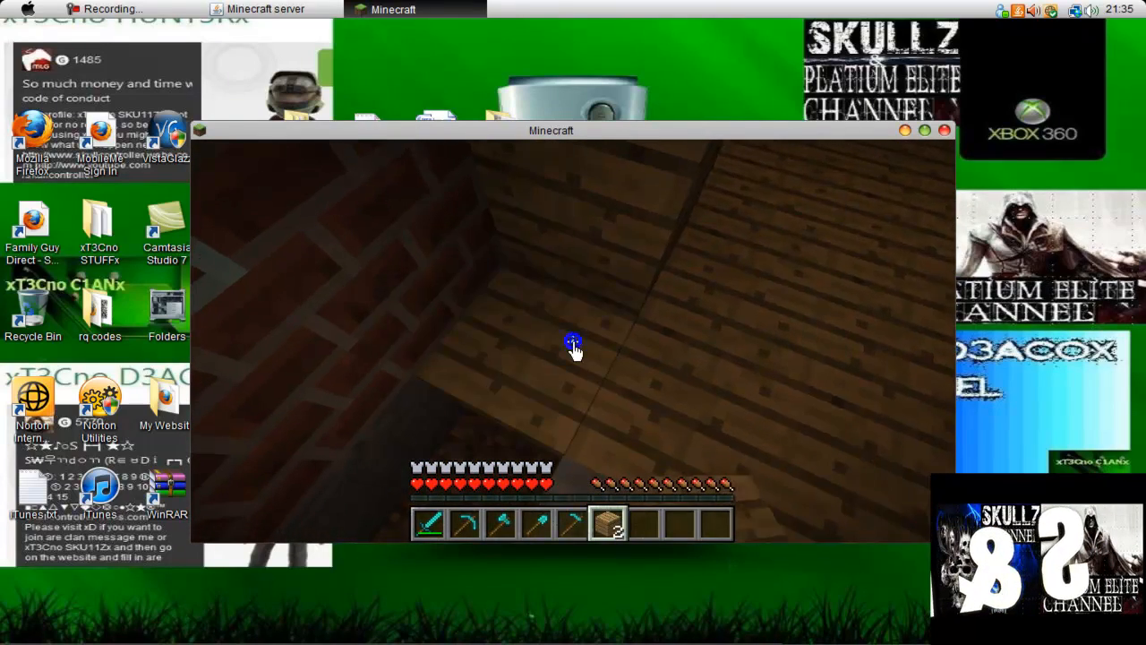
- Walk around the world and send the chat message 'talk'
{"action": "left_click", "coordinate": [569, 344]}
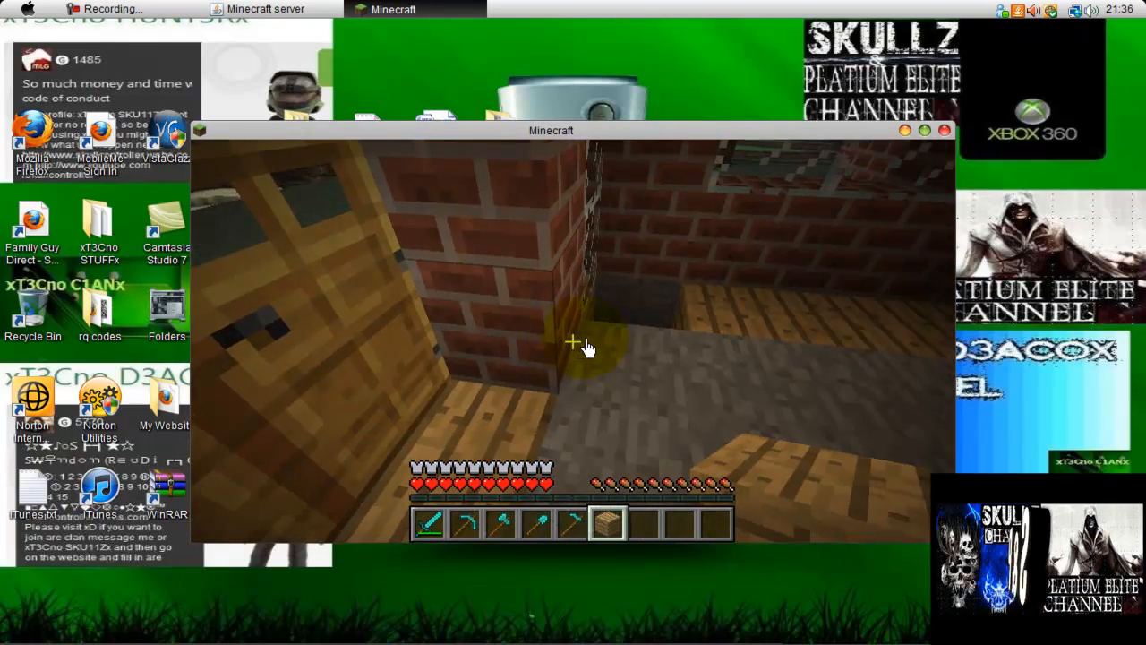
{"action": "mouse_move", "coordinate": [573, 347]}
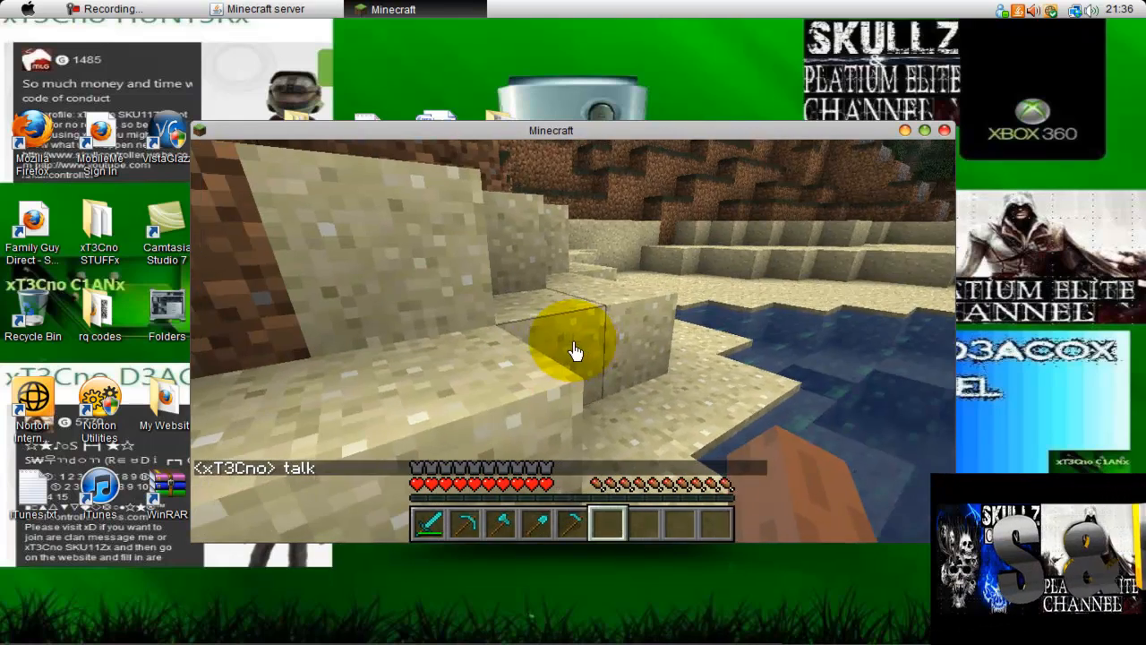
{"action": "key", "text": "Escape"}
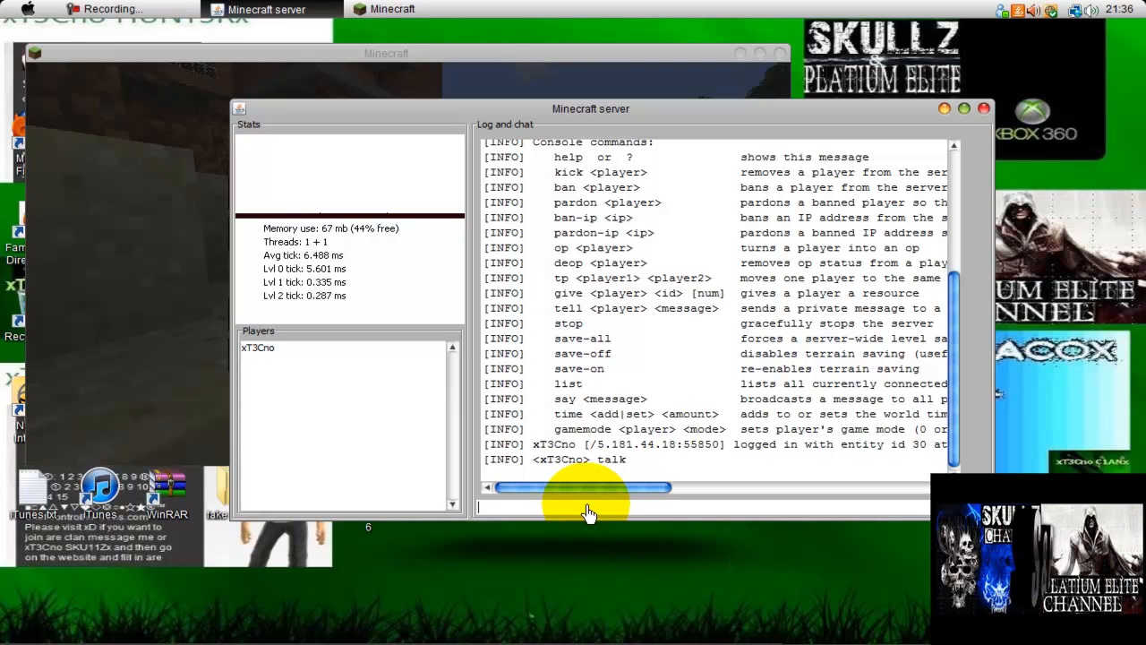
- Enter the console command 'say hello server' to broadcast to players
{"action": "type", "text": "say"}
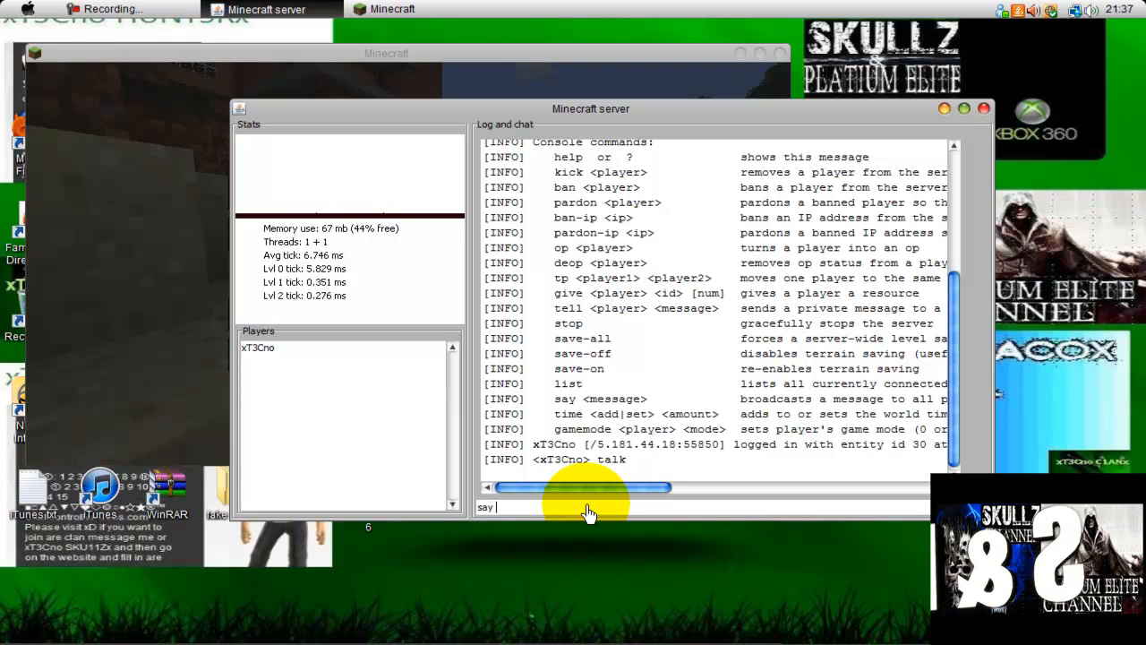
{"action": "type", "text": "hello s"}
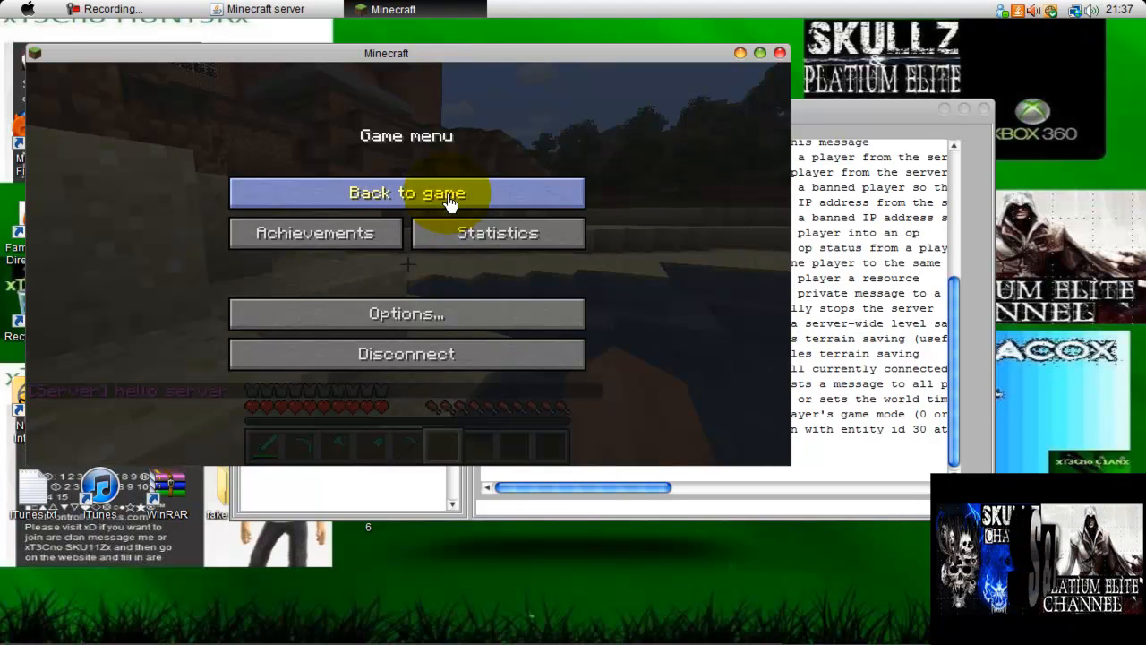
- Resume the game to read the server's hello server message until Connection Lost appears
{"action": "left_click", "coordinate": [407, 192]}
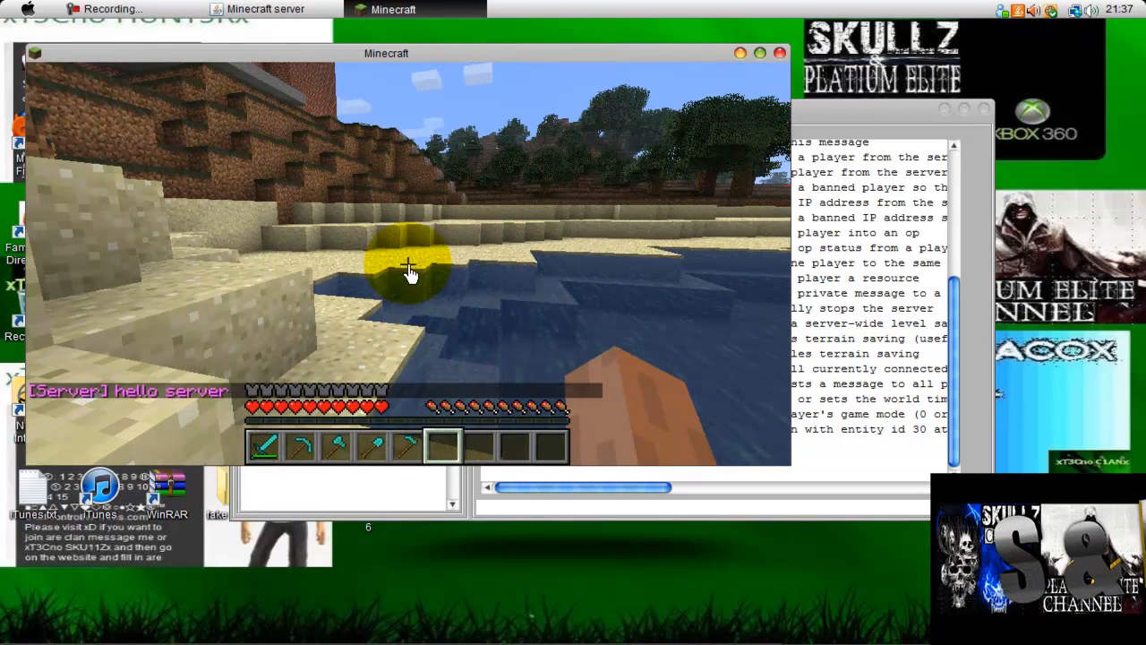
{"action": "key", "text": "Escape"}
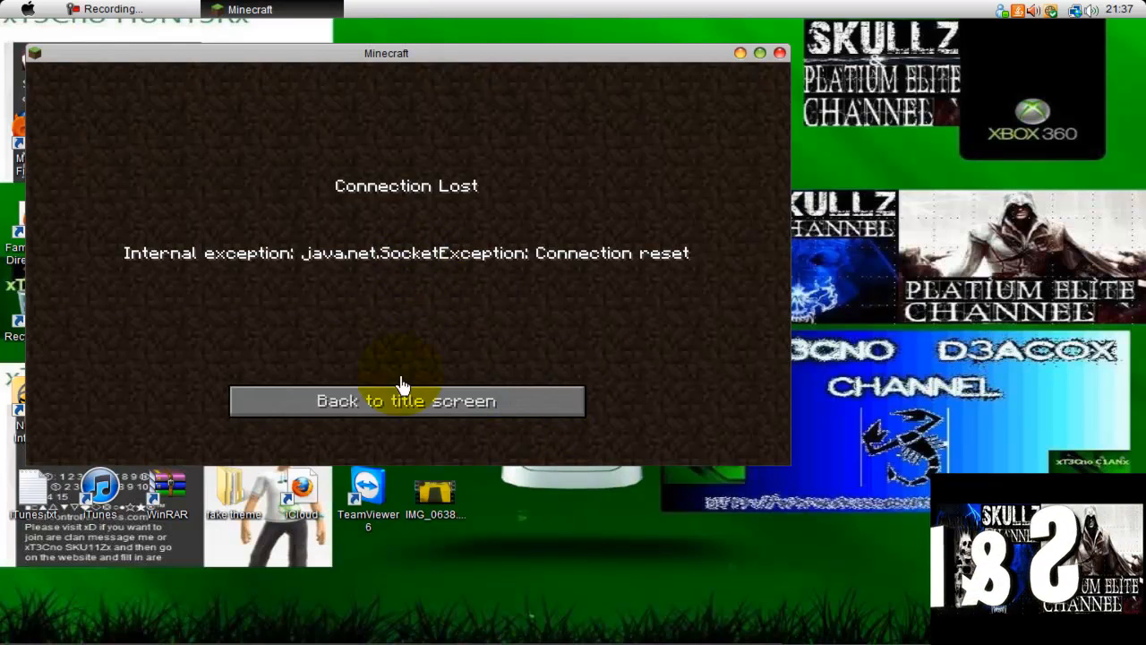
- Return to the title screen, refresh the multiplayer server list, then close Minecraft
{"action": "left_click", "coordinate": [405, 401]}
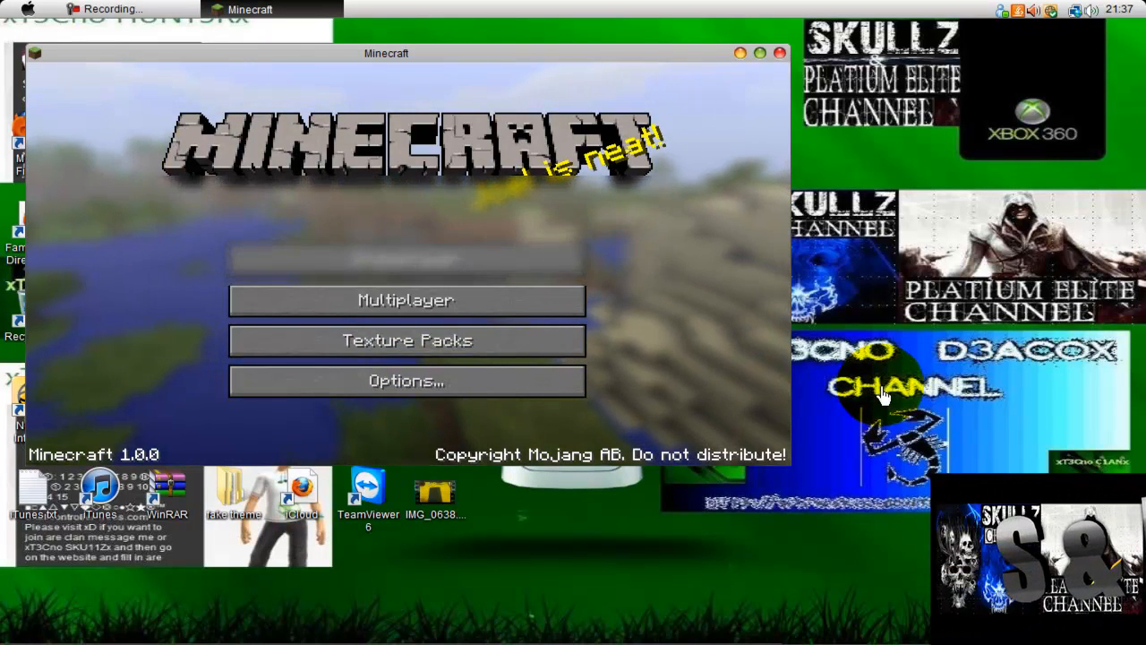
{"action": "mouse_move", "coordinate": [491, 312]}
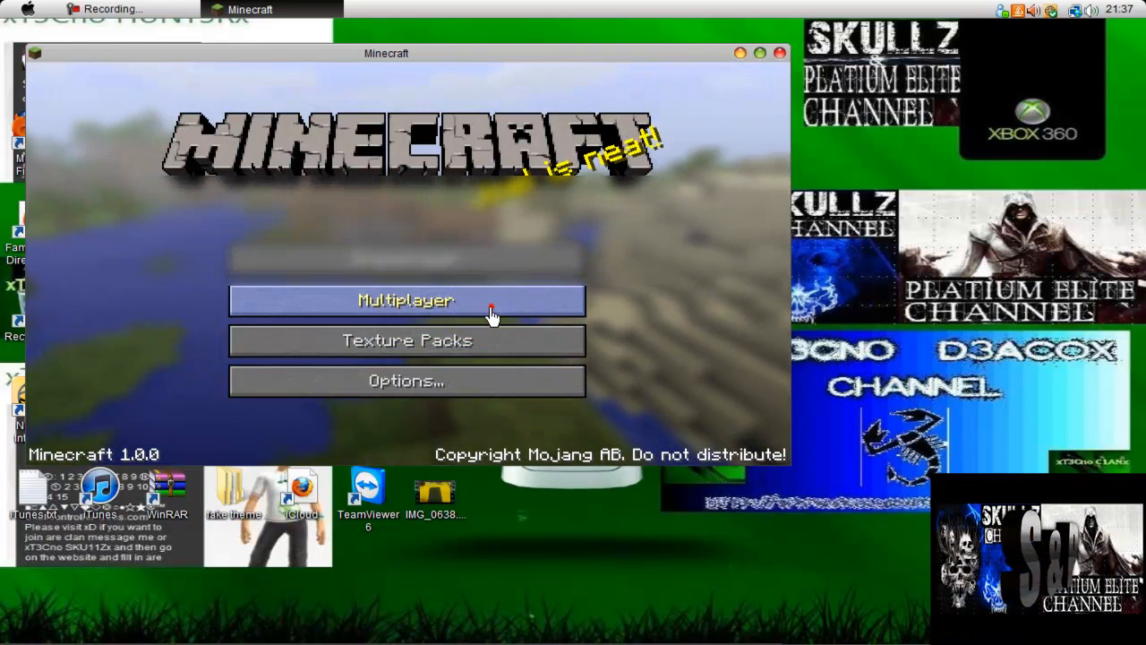
{"action": "left_click", "coordinate": [404, 301]}
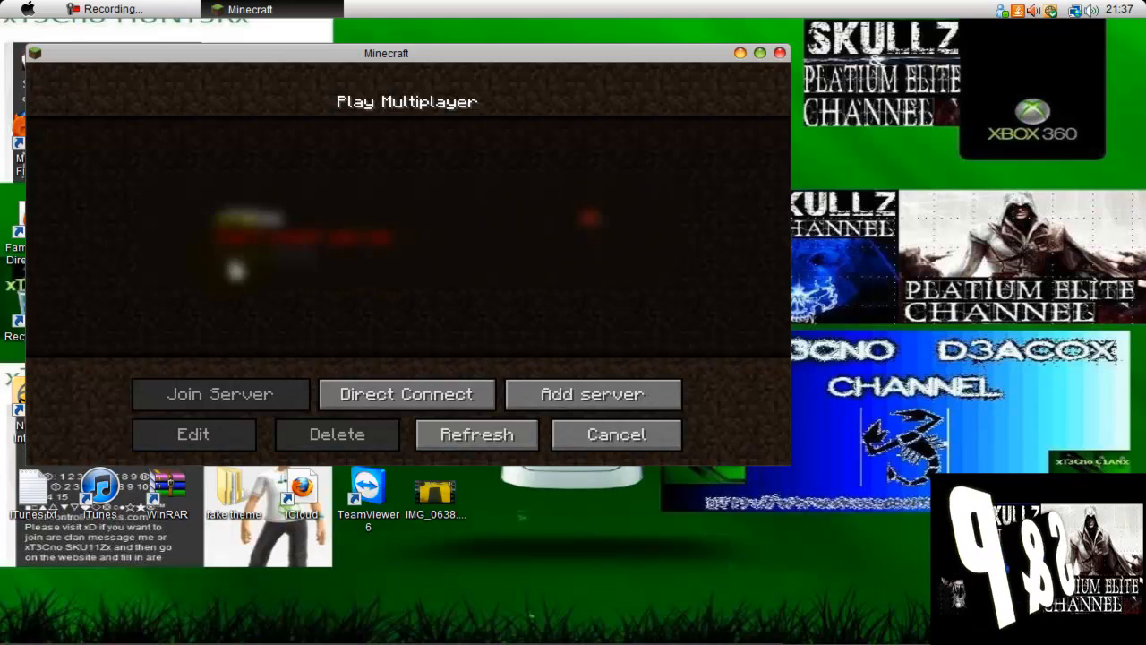
{"action": "mouse_move", "coordinate": [614, 441]}
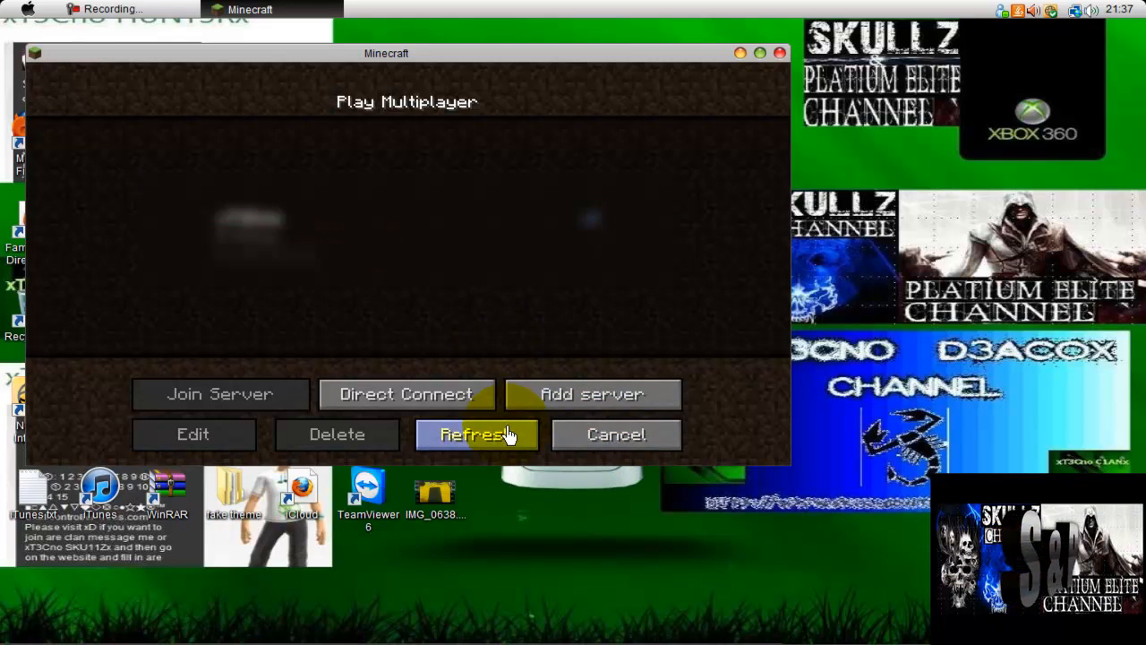
{"action": "left_click", "coordinate": [616, 436]}
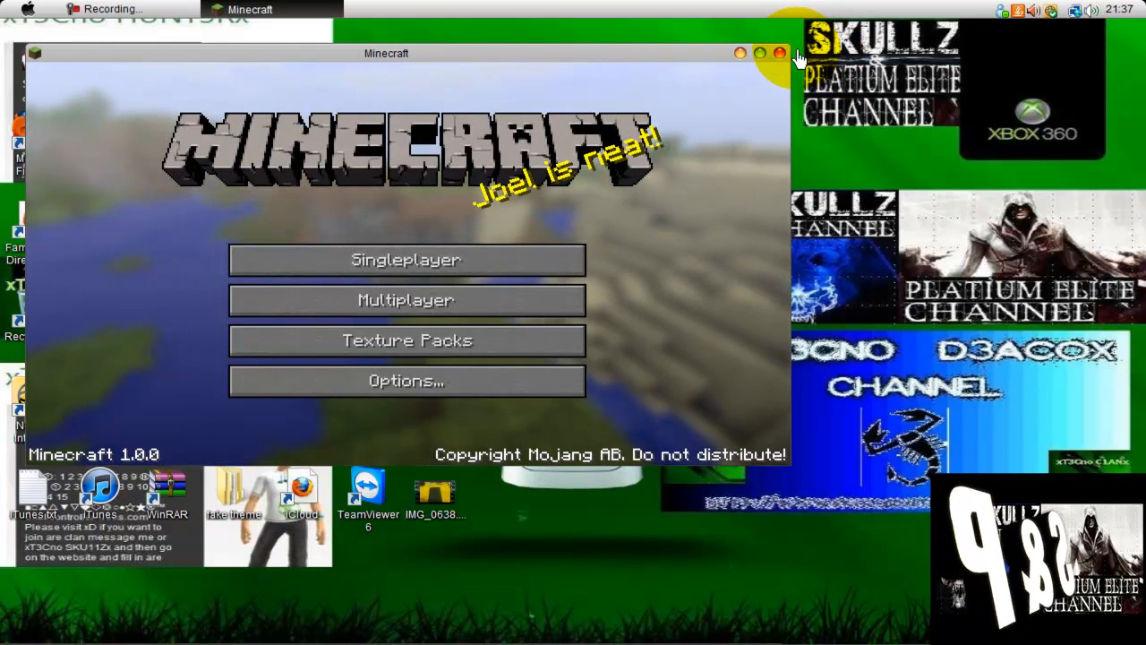
{"action": "left_click", "coordinate": [770, 52]}
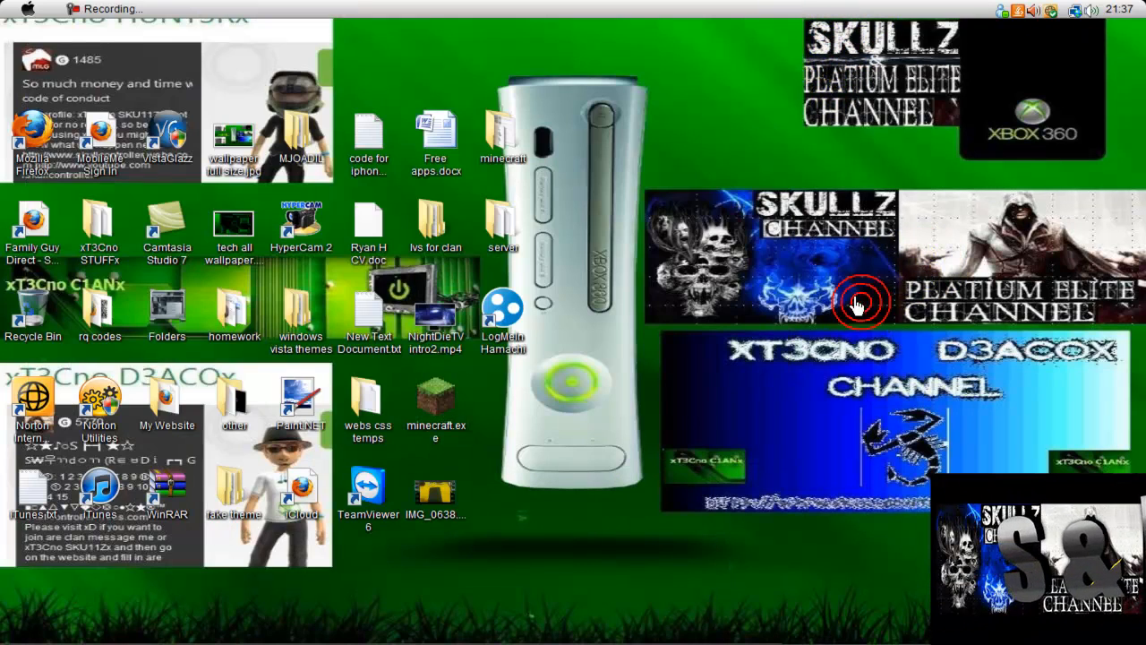